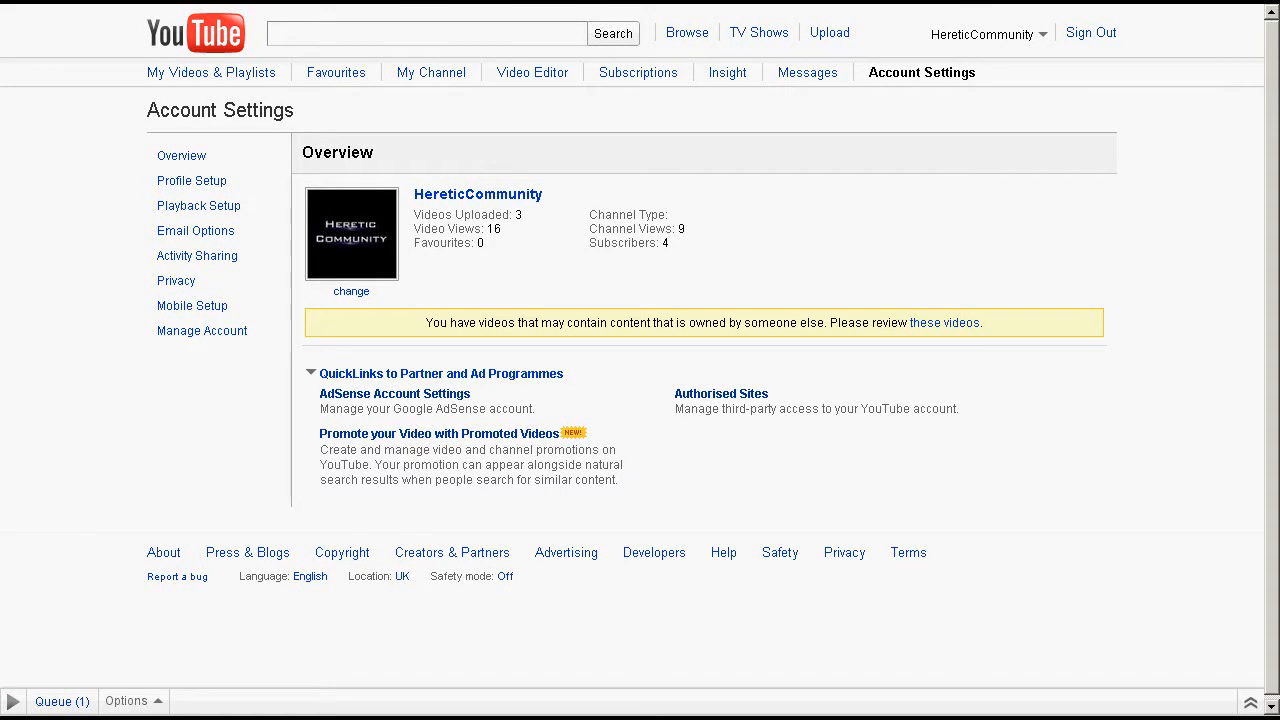
Step: Open the HereticCommunity channel and scroll down to its Subscribers and Channel Comments sections
left_click(986, 33)
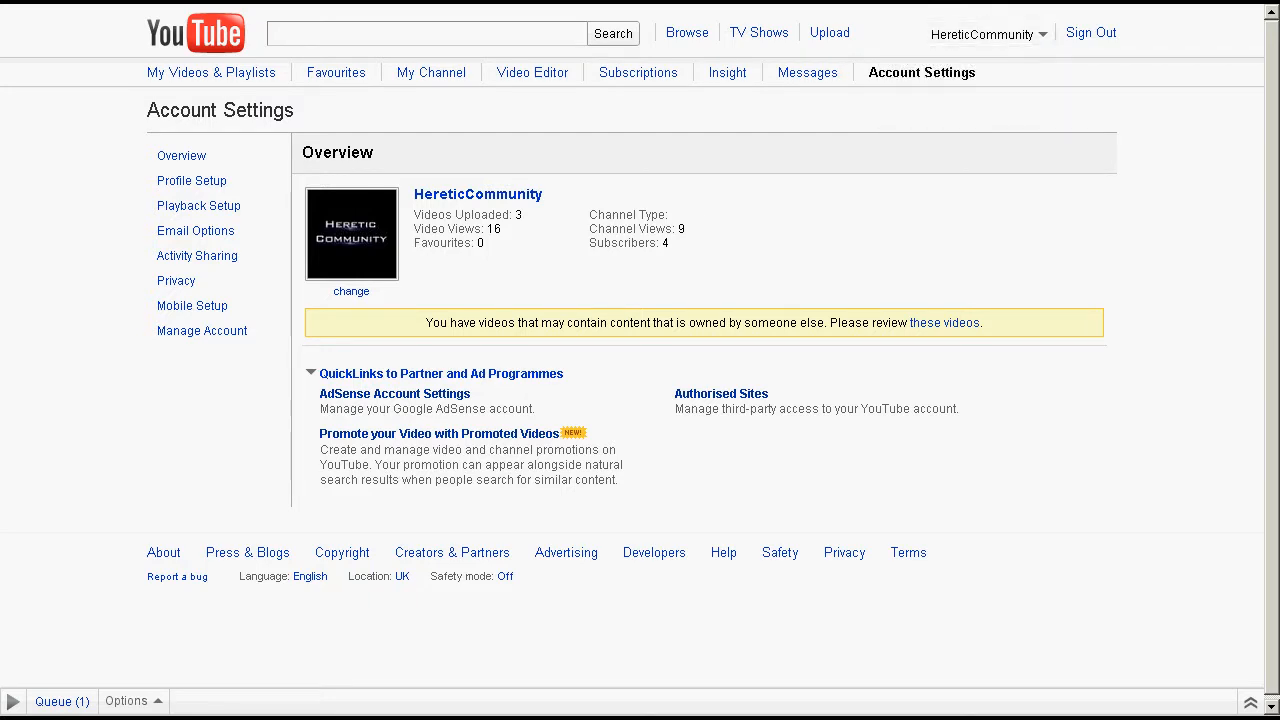
left_click(430, 72)
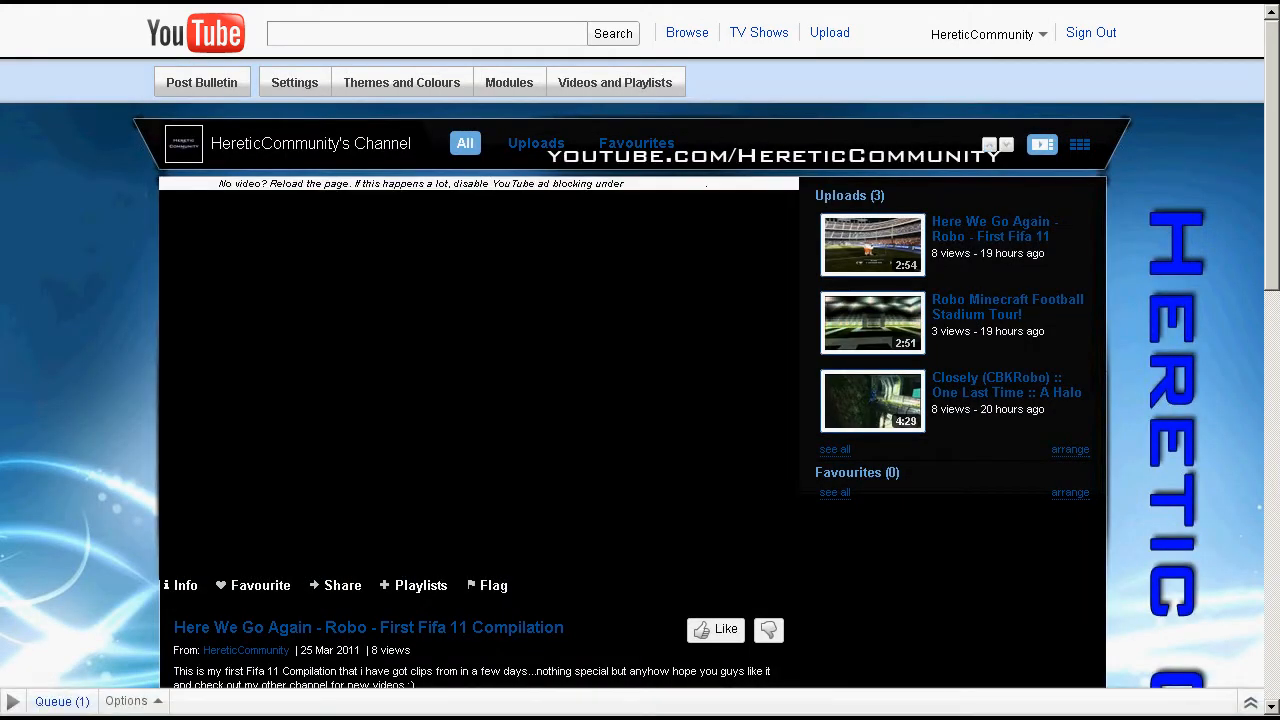
left_click(478, 370)
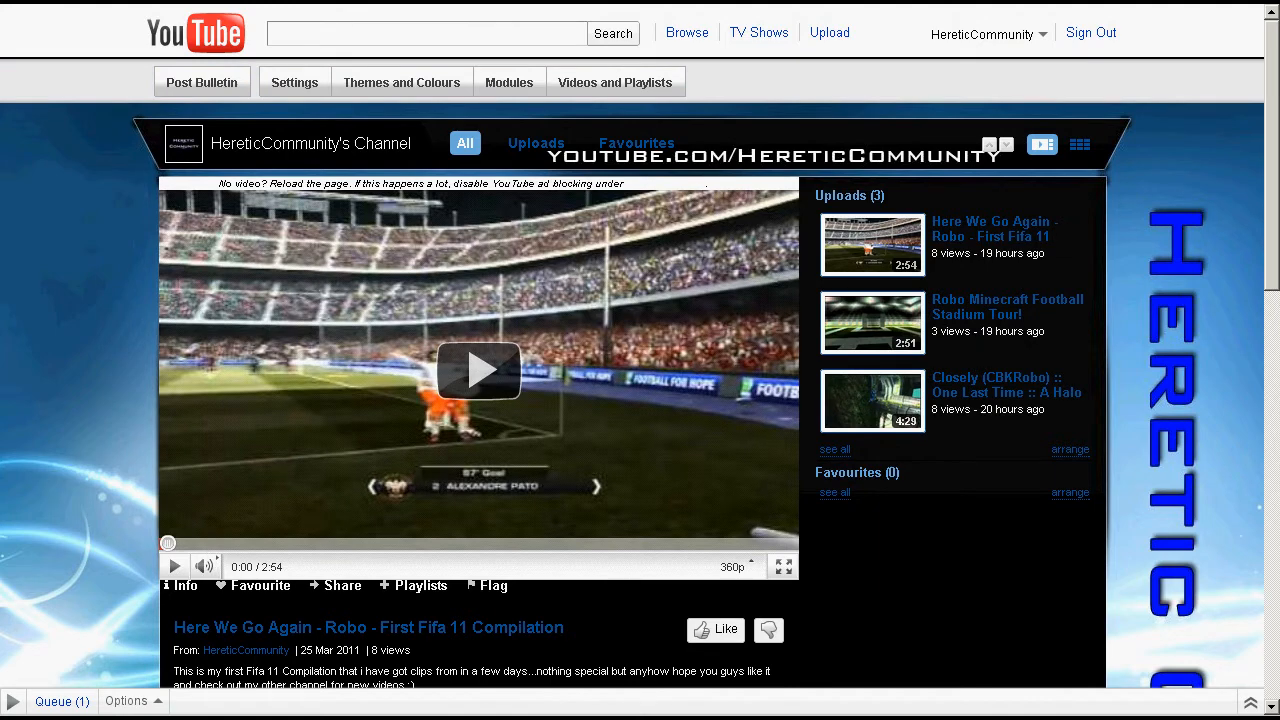
scroll("down", 3)
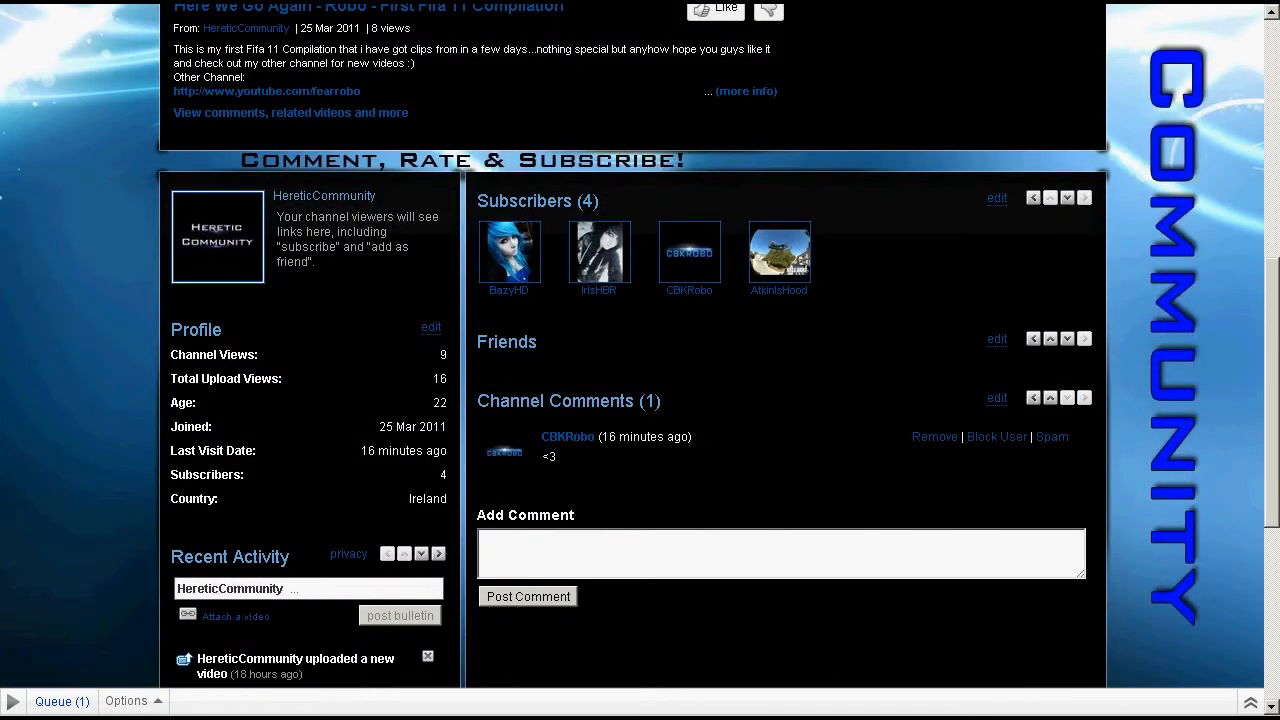